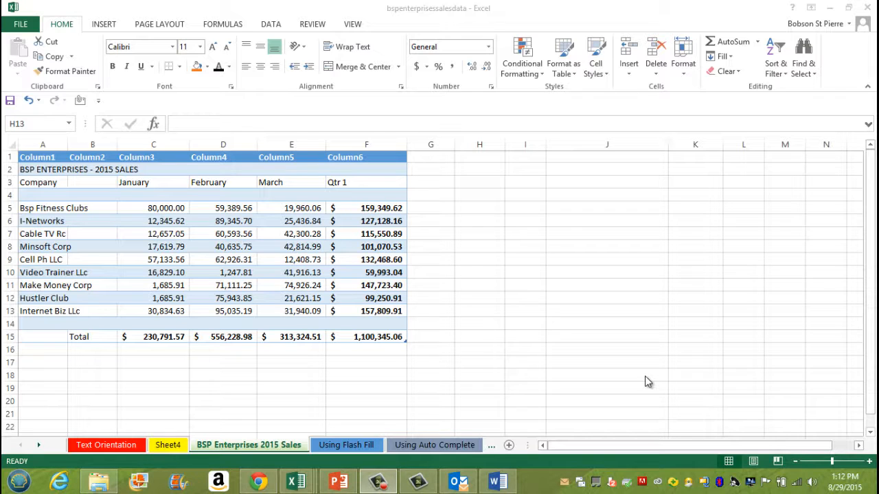
mouse_move(635, 256)
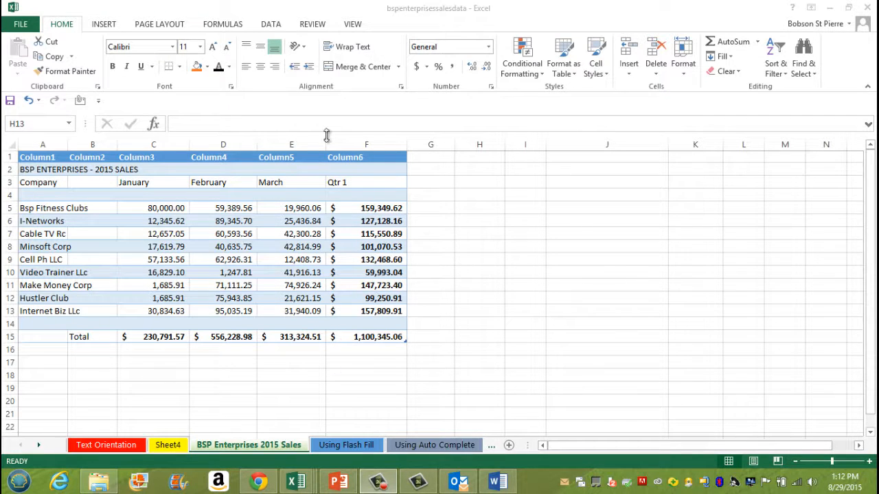
mouse_move(283, 278)
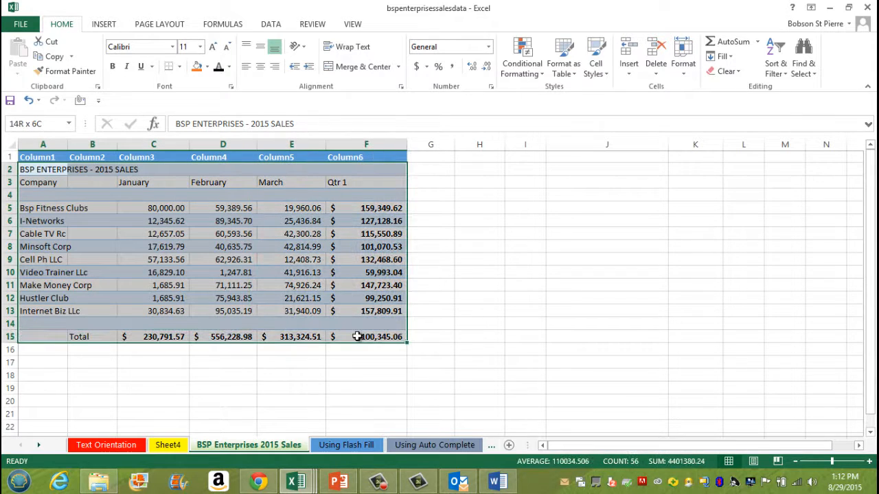
Copy the selected BSP Enterprises 2015 Sales table from the worksheet
right_click(358, 337)
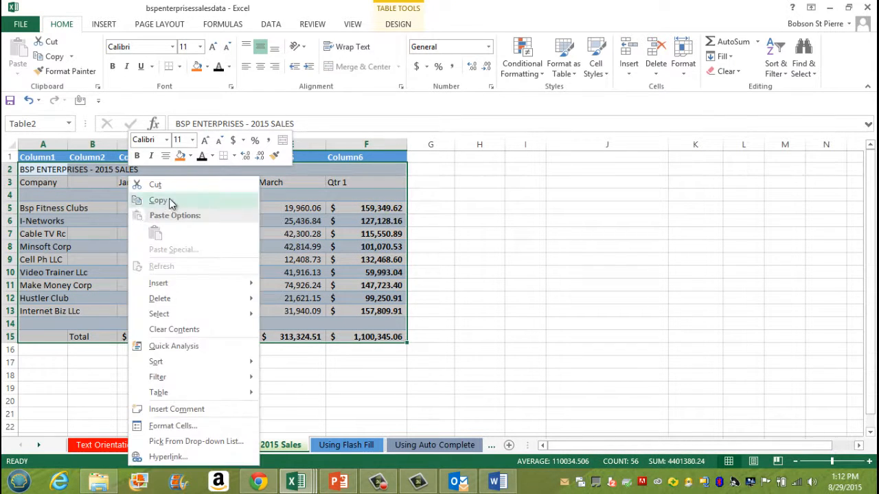
left_click(158, 201)
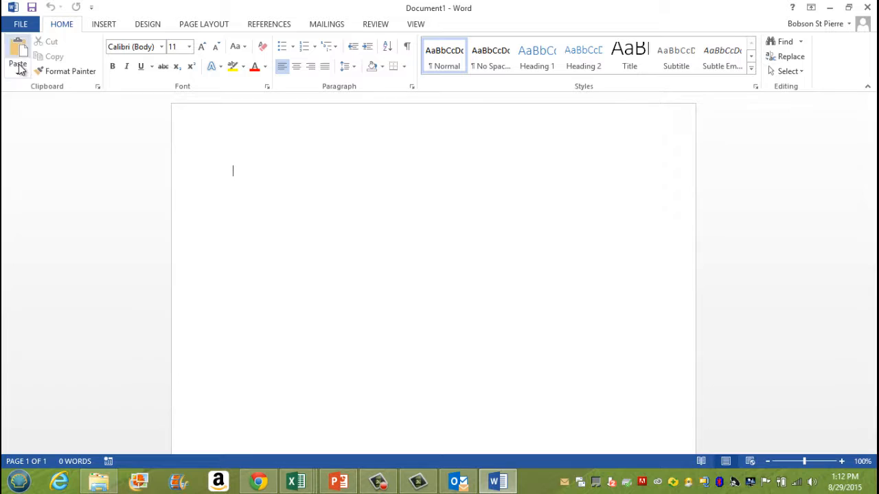
Bring up the Paste Special dialog from the Home ribbon's Paste dropdown
left_click(17, 66)
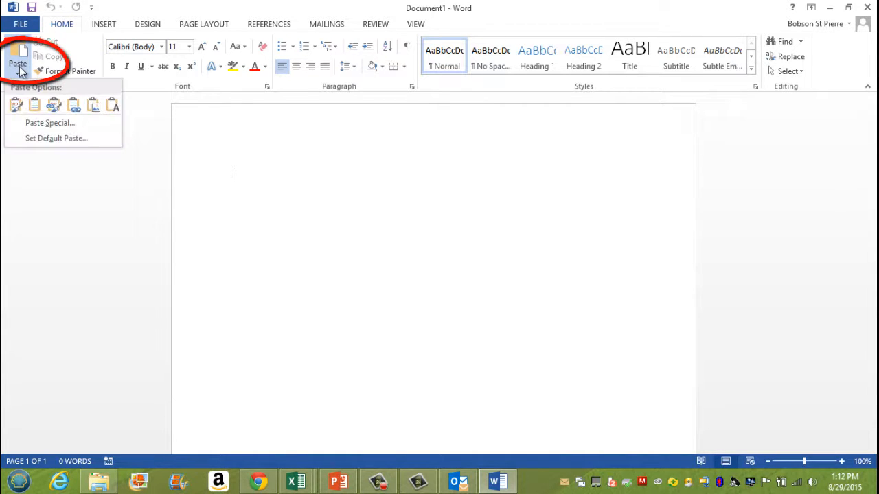
mouse_move(50, 123)
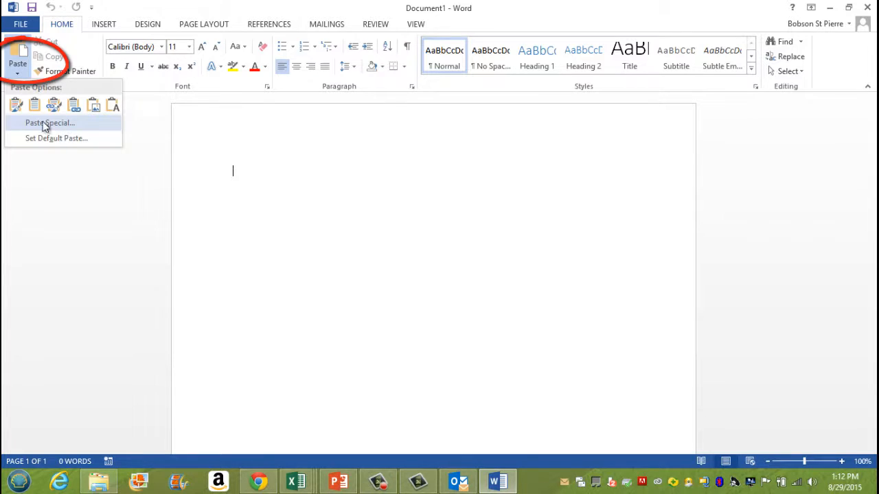
mouse_move(49, 123)
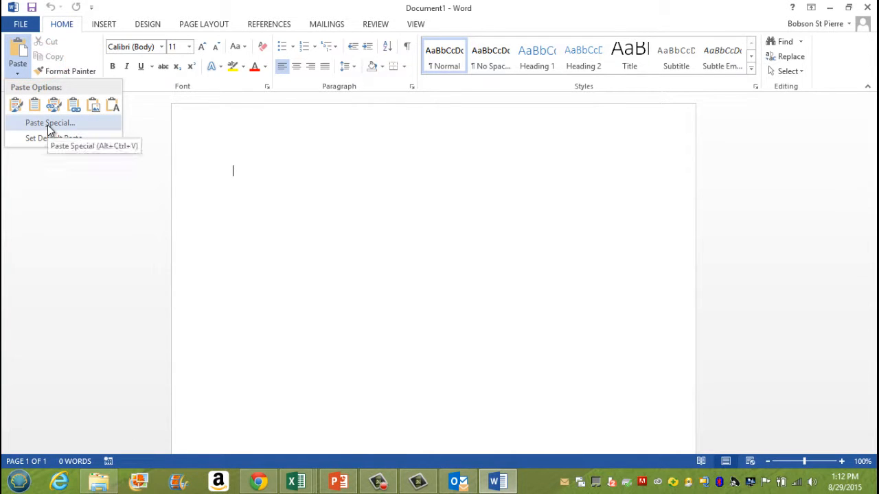
mouse_move(217, 171)
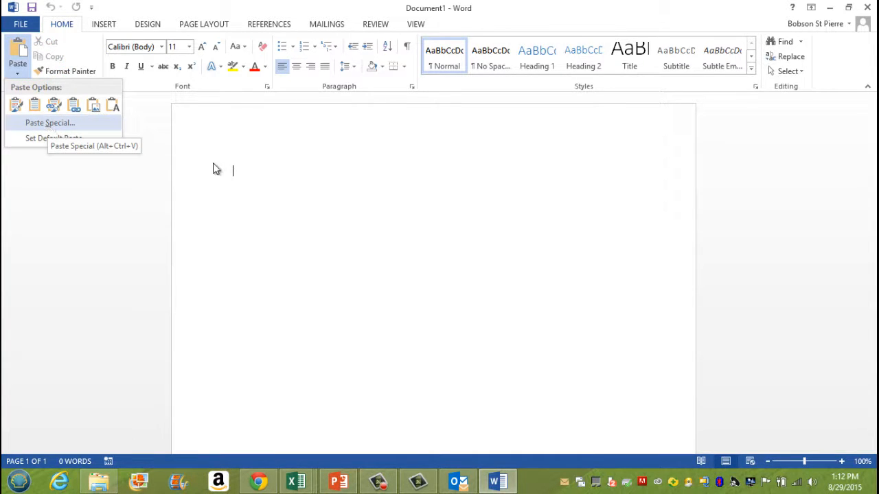
left_click(49, 123)
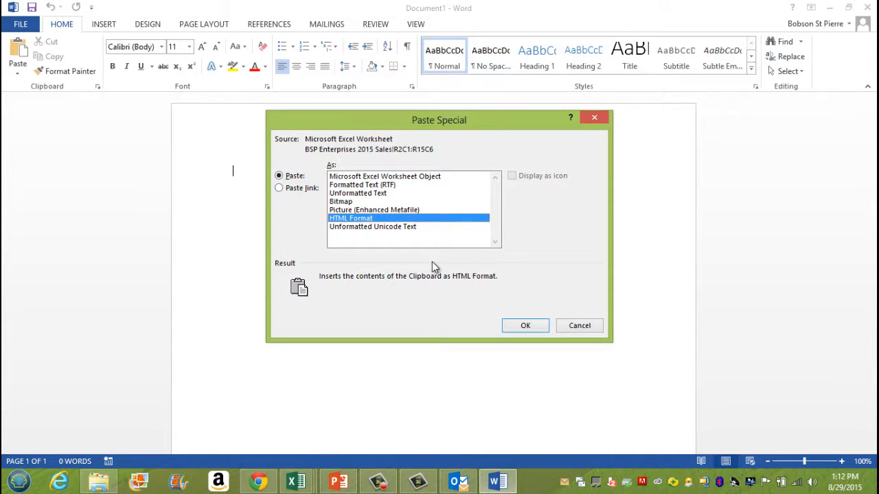
mouse_move(289, 203)
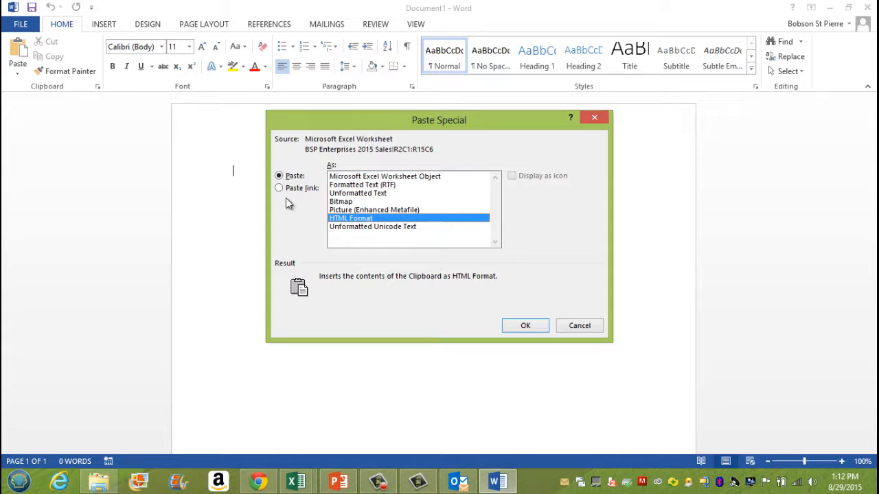
Paste the table as a linked Microsoft Excel Worksheet Object
left_click(279, 187)
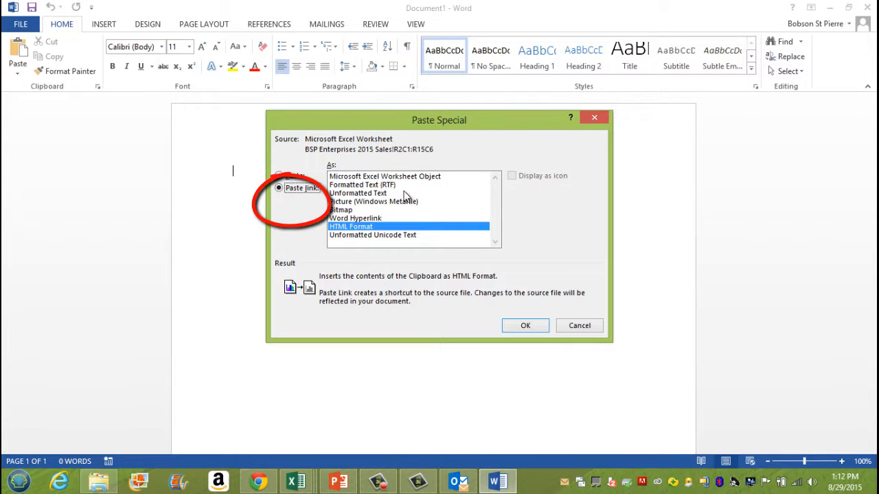
left_click(385, 176)
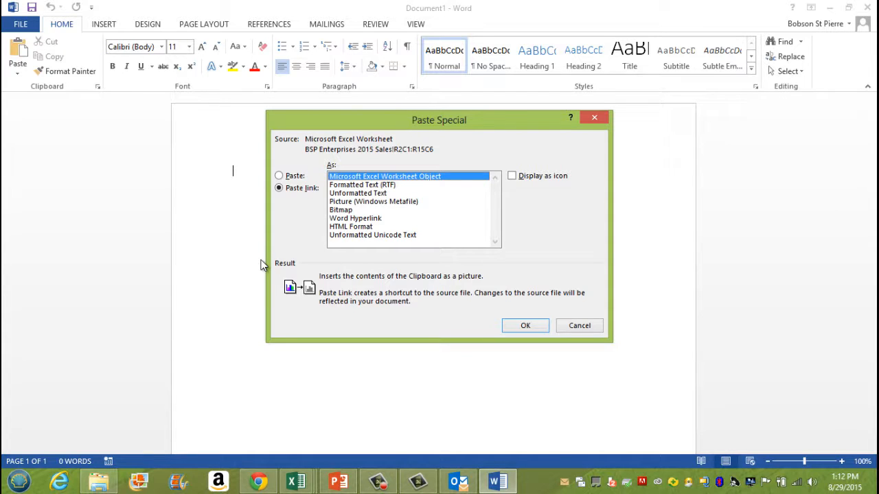
mouse_move(272, 258)
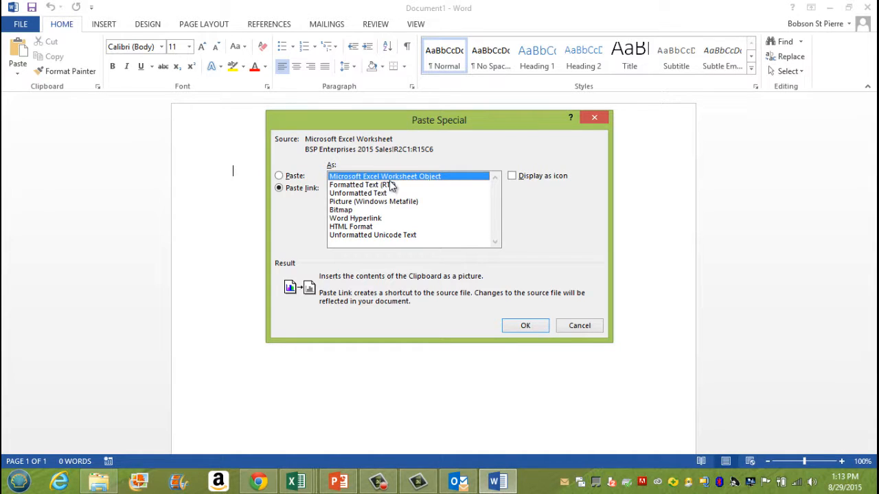
mouse_move(426, 190)
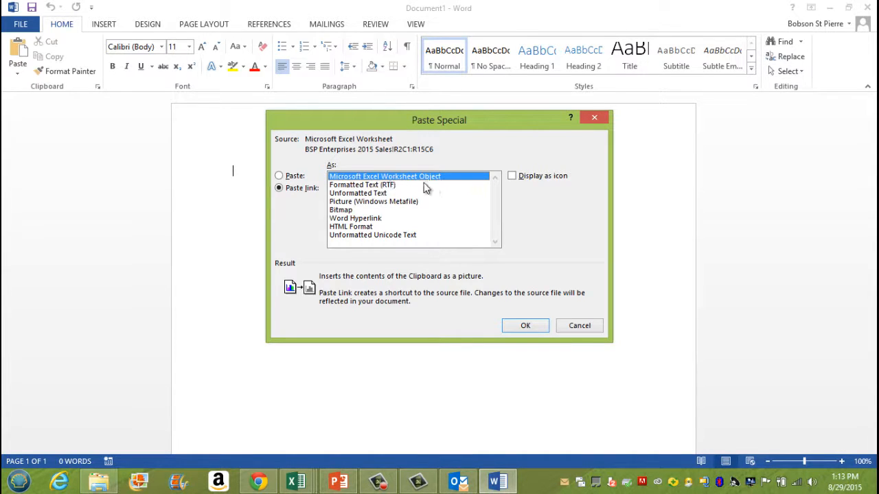
mouse_move(525, 326)
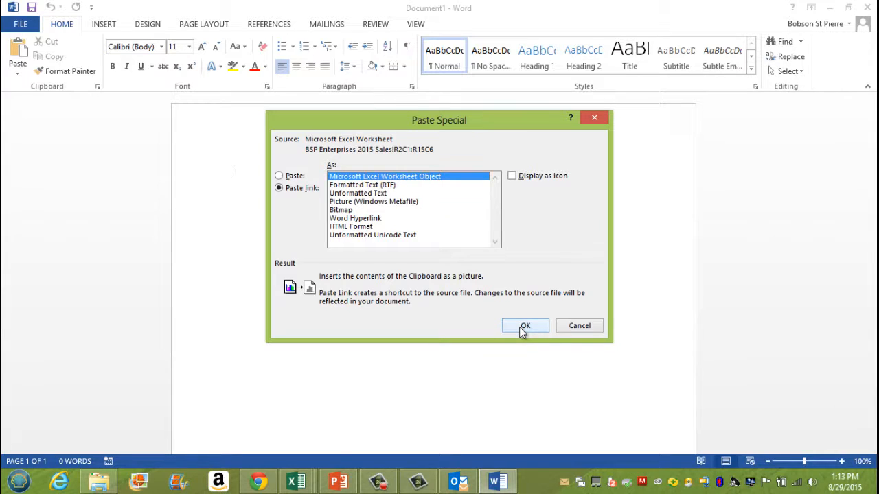
left_click(524, 326)
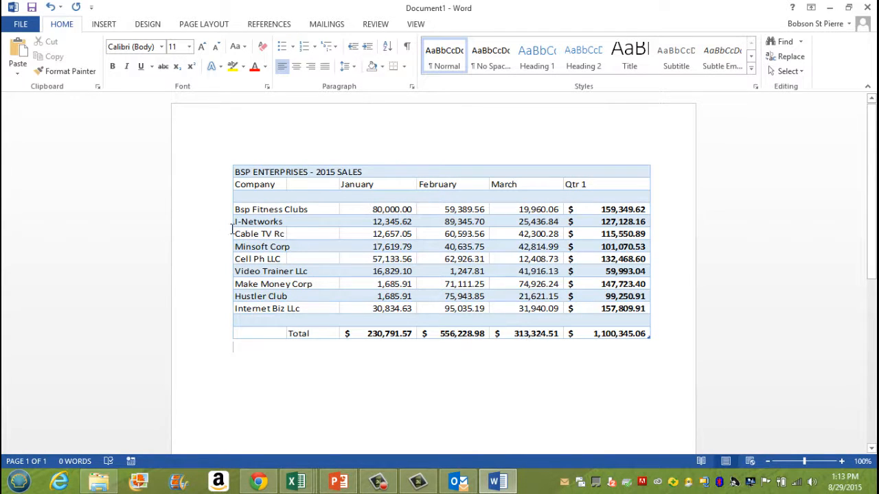
Save the document to the Desktop as 'linksheet' and return to the Excel workbook
left_click(21, 23)
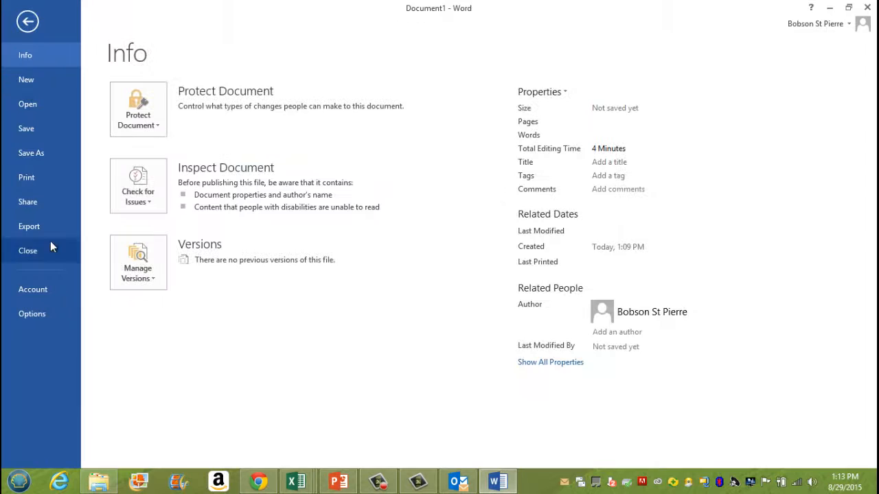
left_click(31, 153)
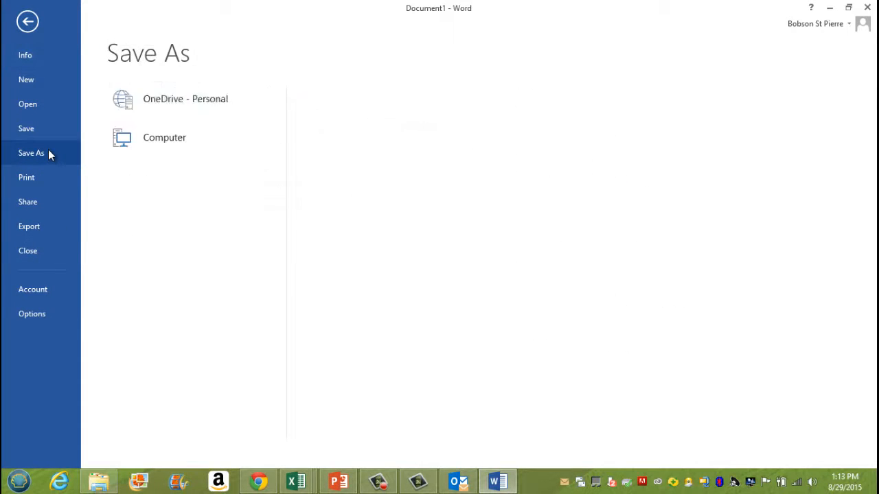
left_click(165, 137)
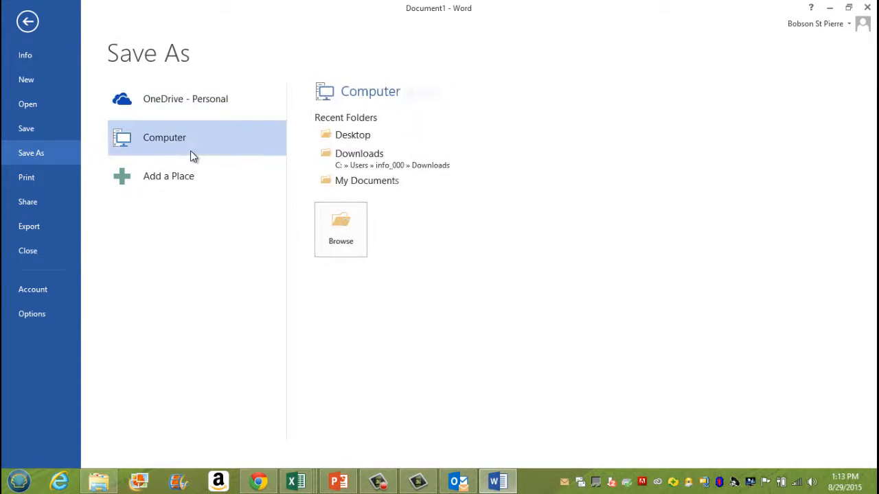
left_click(340, 230)
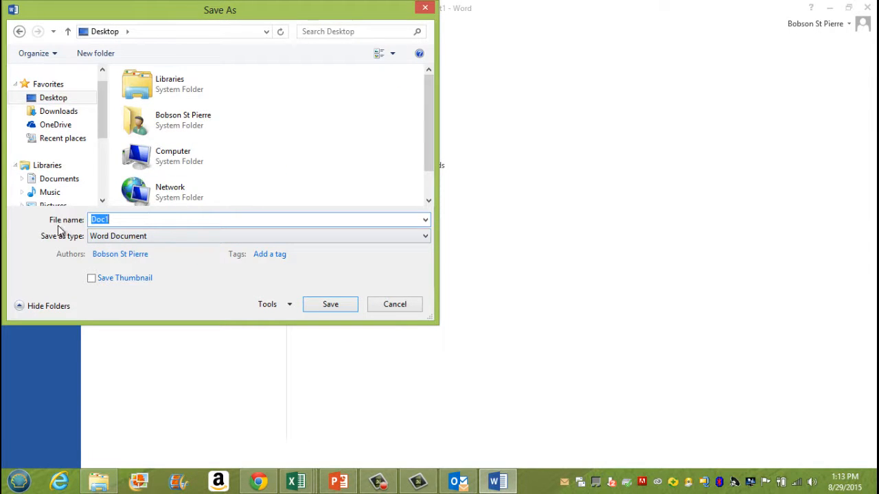
type("link")
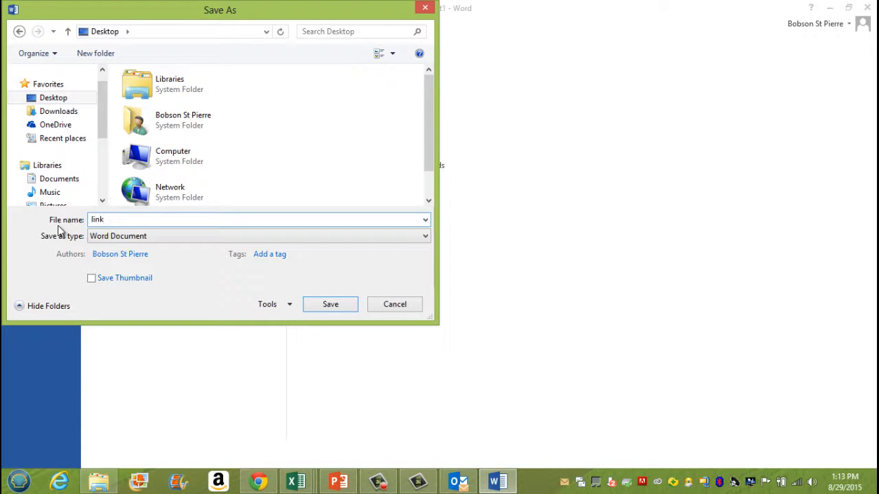
type("sheet")
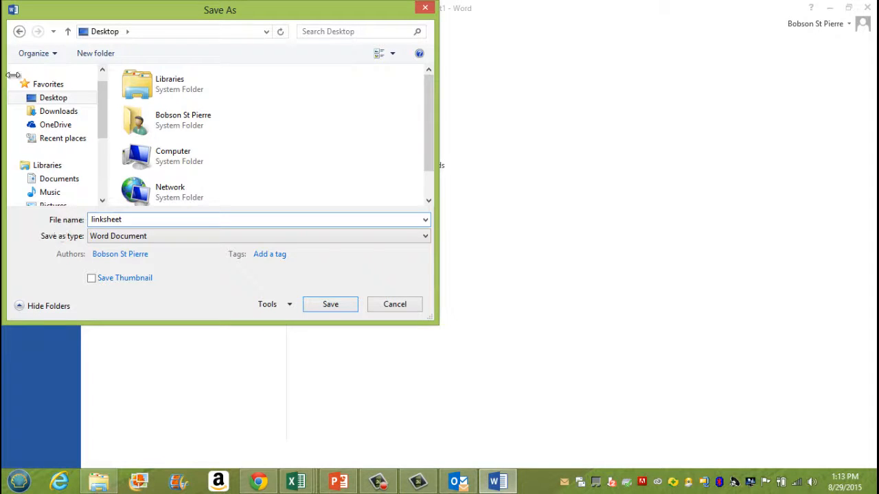
left_click(396, 305)
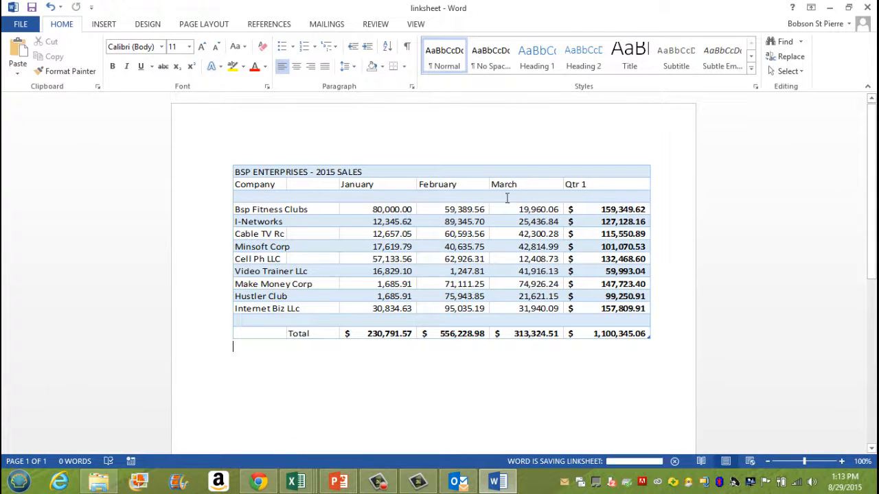
left_click(295, 481)
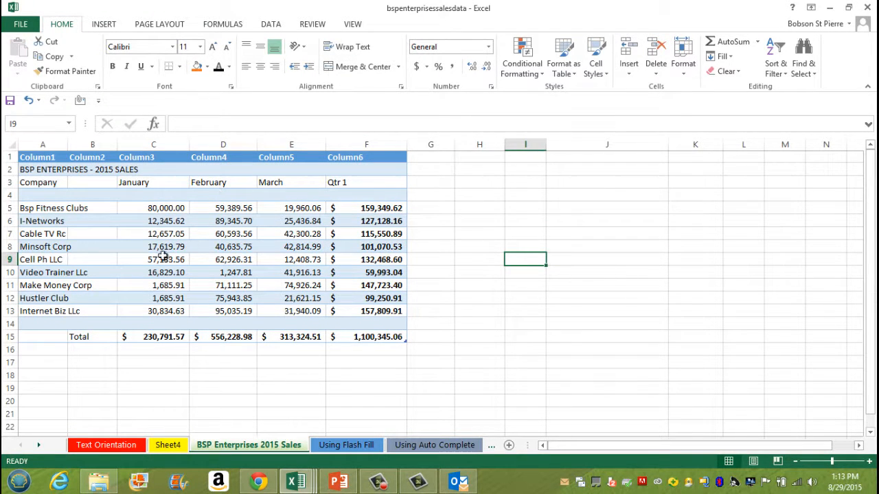
Enter new January and February sales figures for Bsp Fitness Clubs in the source table
left_click(165, 207)
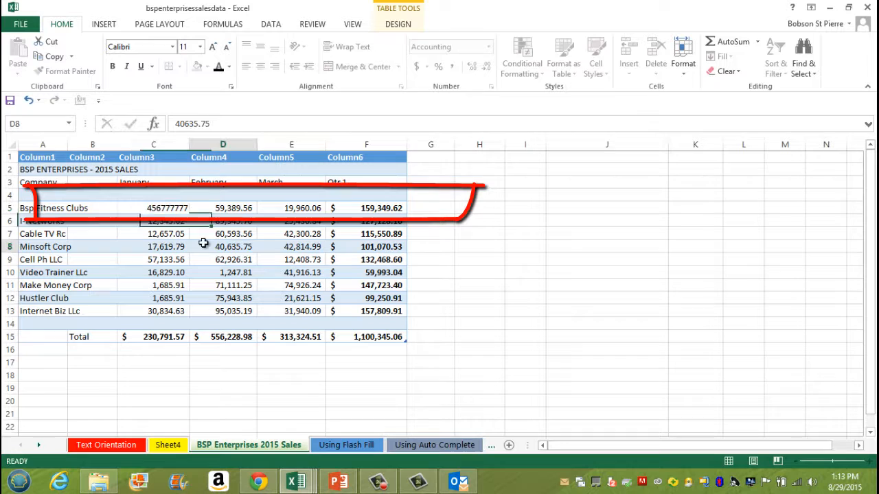
type("444,444.00")
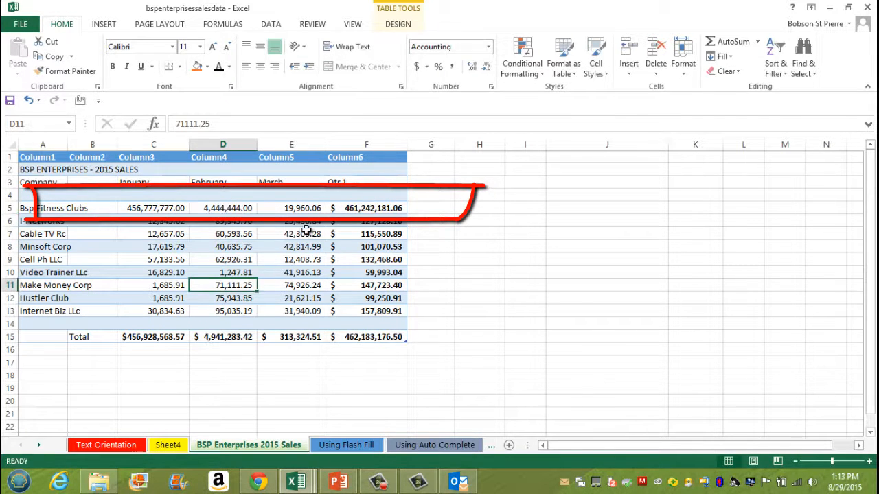
type("555")
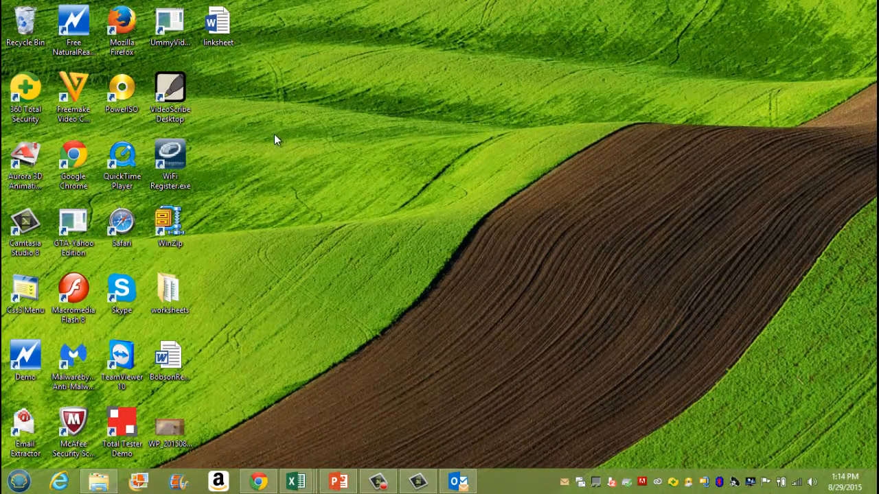
mouse_move(236, 86)
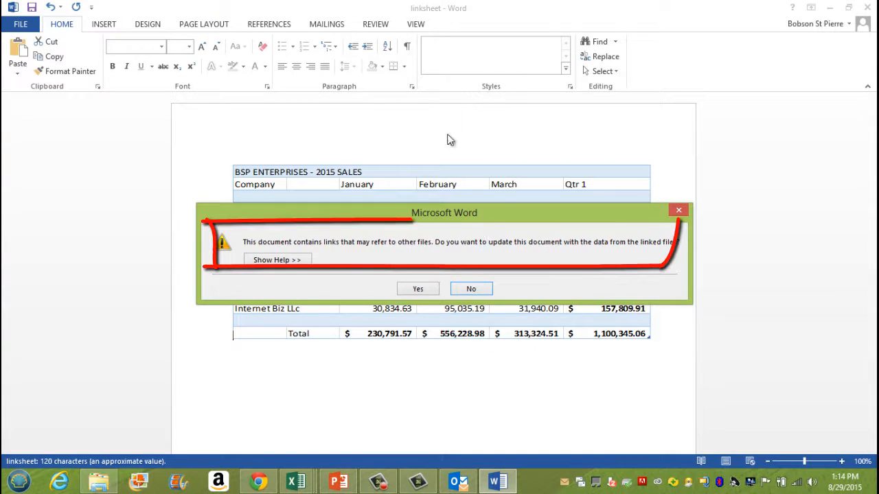
mouse_move(250, 253)
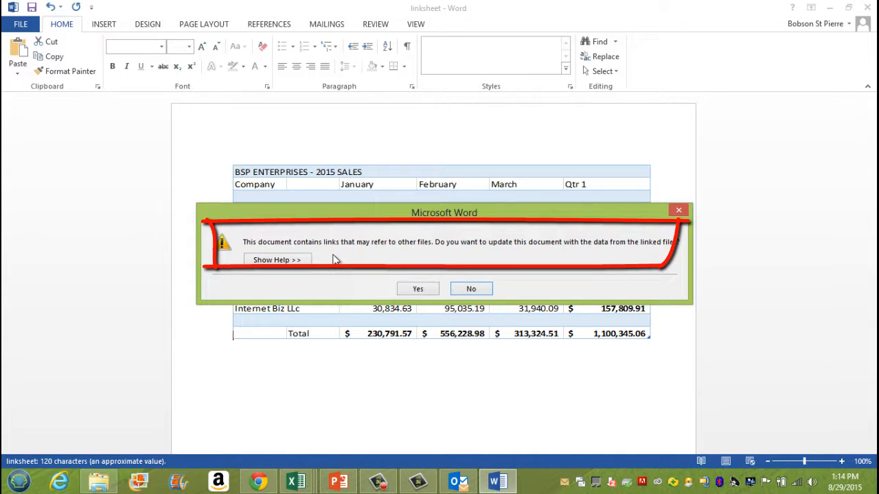
mouse_move(410, 259)
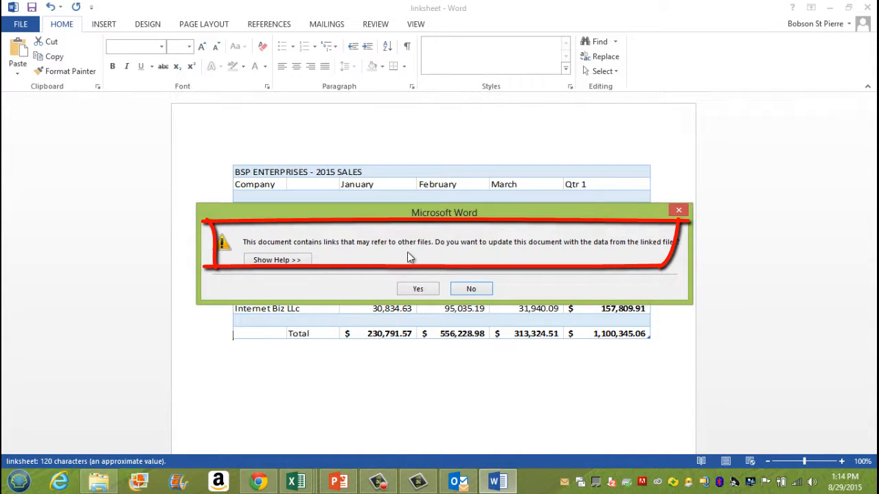
mouse_move(501, 257)
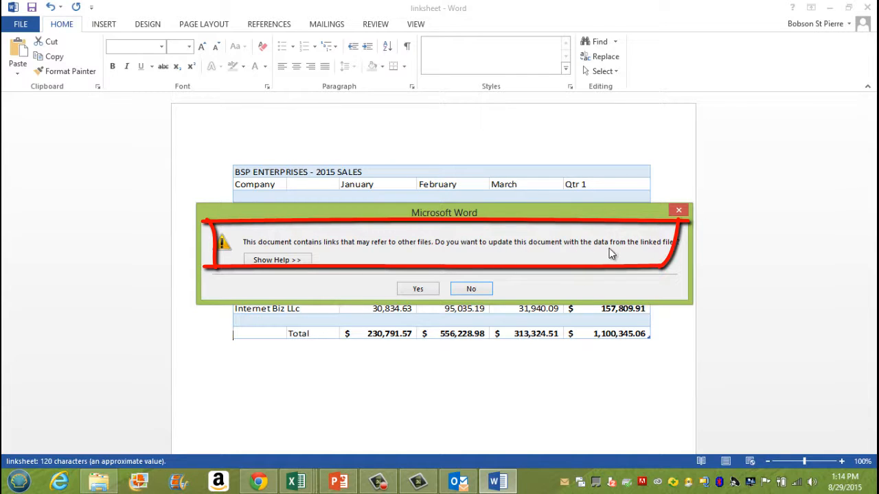
mouse_move(520, 247)
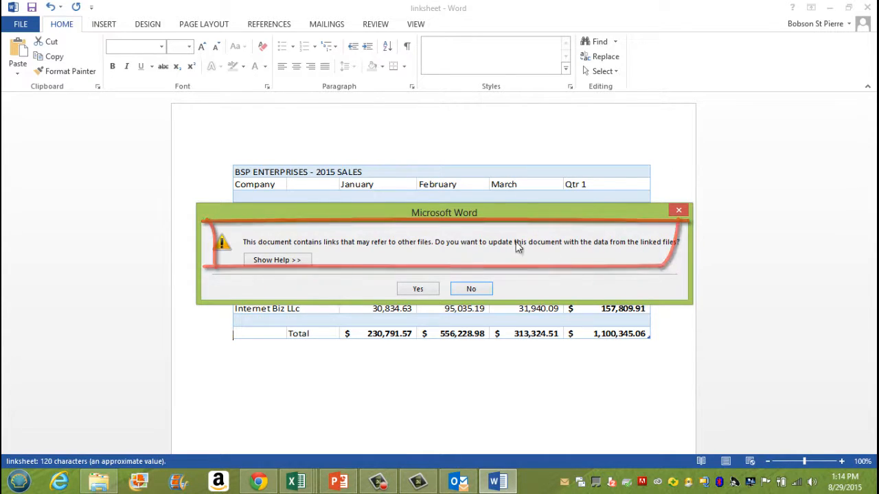